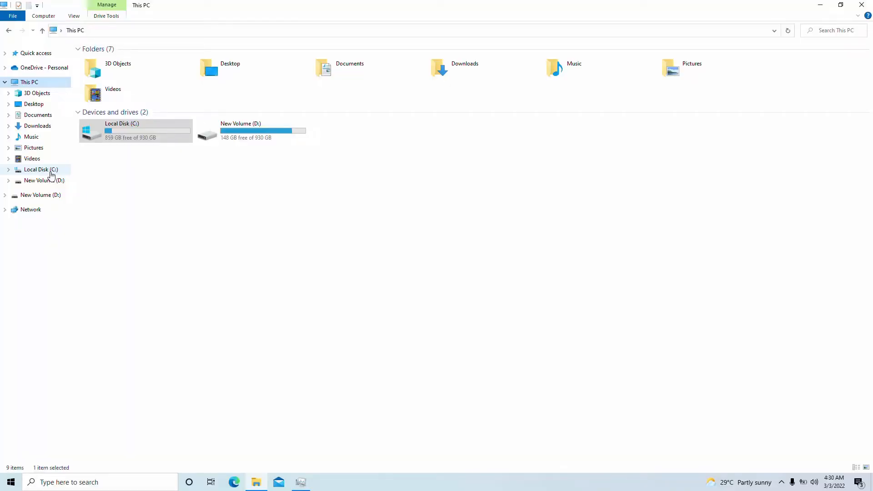
# Navigate from Local Disk (C:) through Users and AppData\Local to the ELEX2 Config folder.
pyautogui.doubleClick(40, 169)
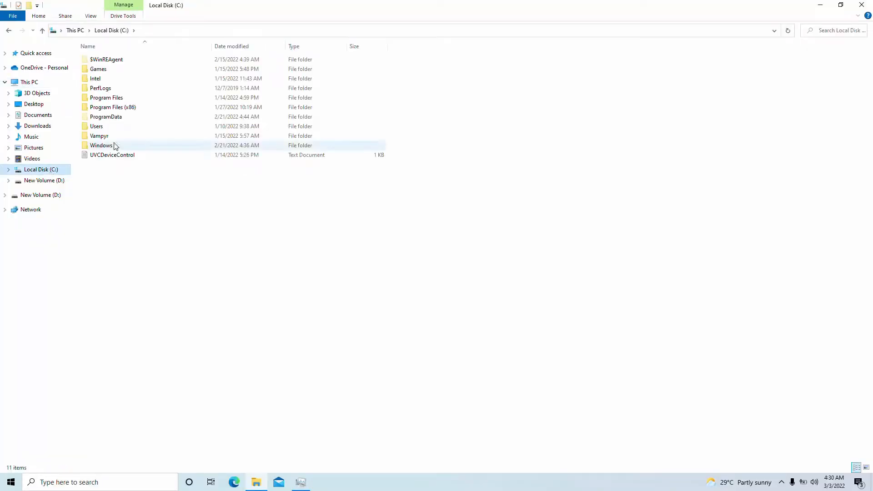
pyautogui.click(96, 126)
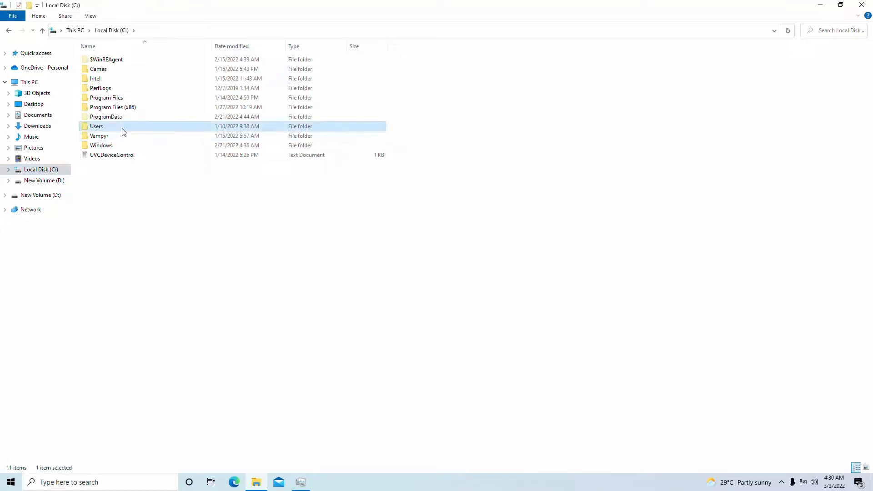
pyautogui.doubleClick(96, 126)
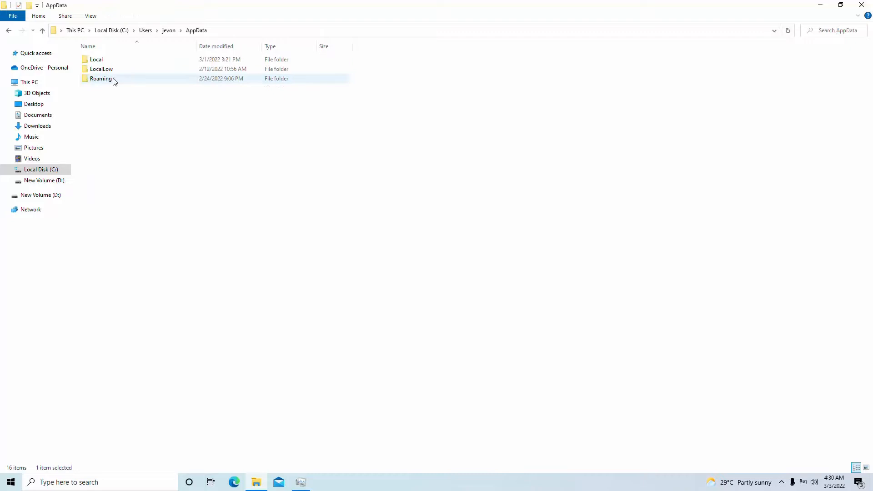
pyautogui.doubleClick(96, 59)
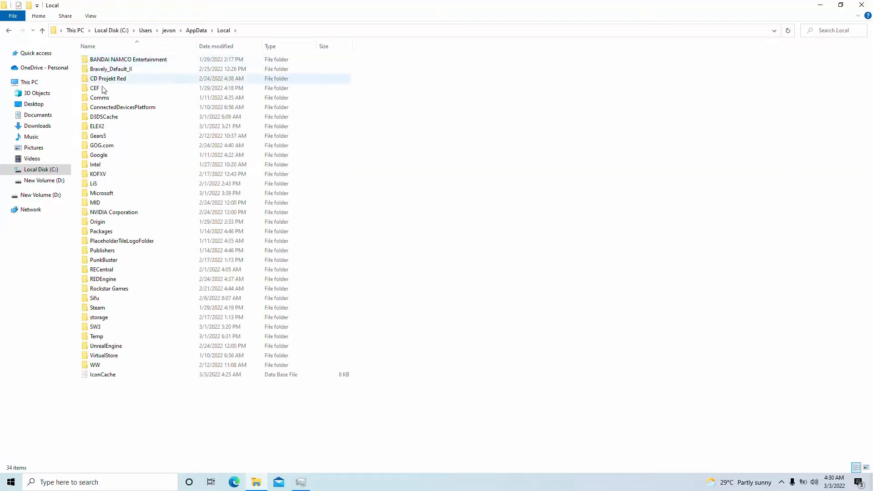
pyautogui.doubleClick(97, 125)
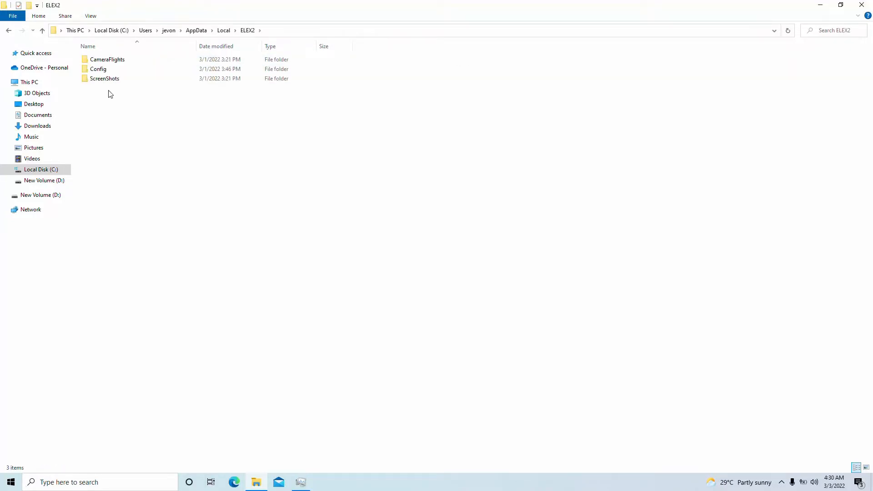
pyautogui.doubleClick(99, 68)
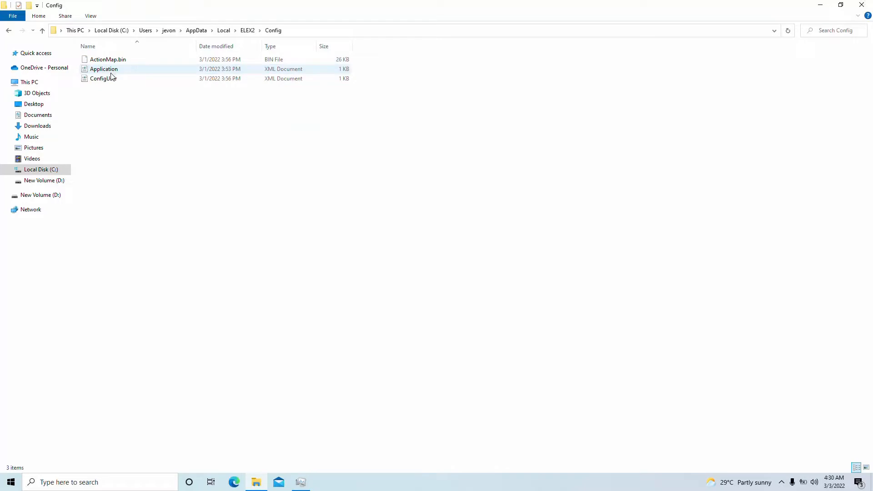
# Edit Application.xml so Width is 720 and Height is 480.
pyautogui.rightClick(104, 69)
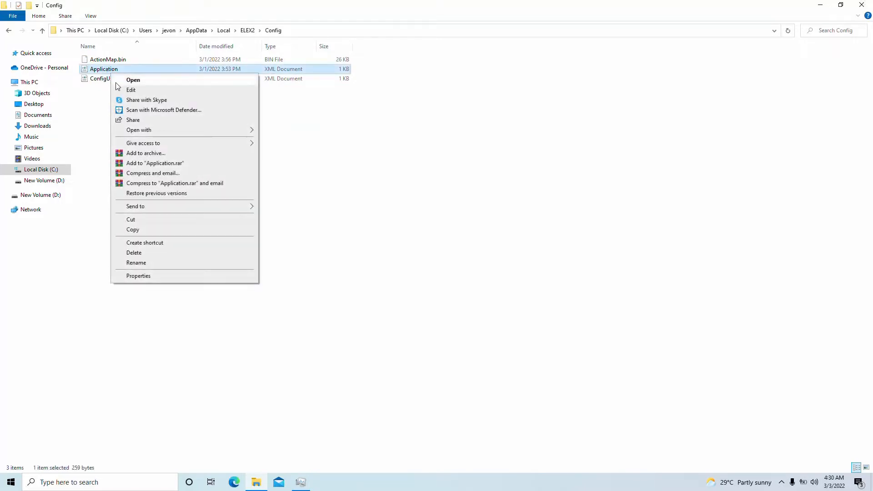
pyautogui.click(132, 80)
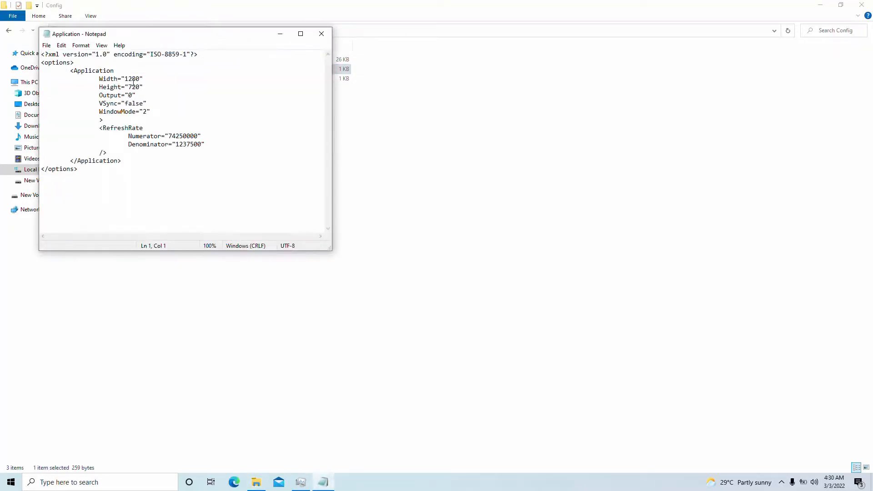
pyautogui.click(125, 78)
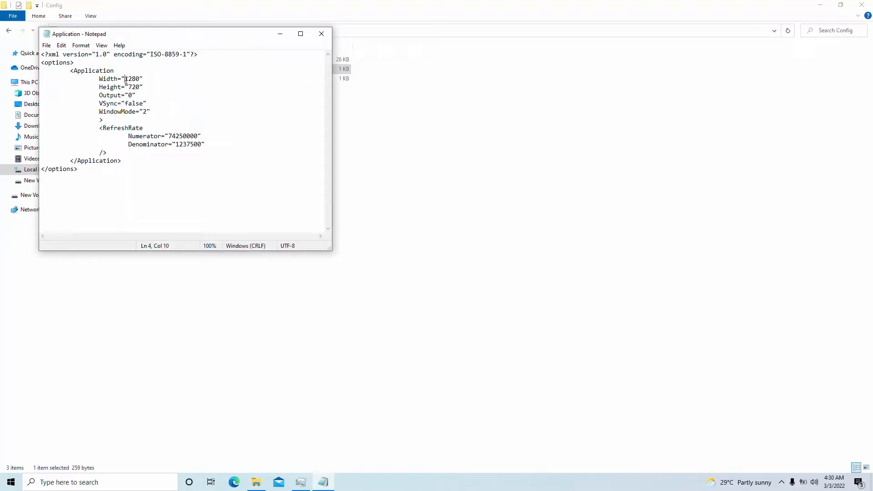
pyautogui.doubleClick(131, 78)
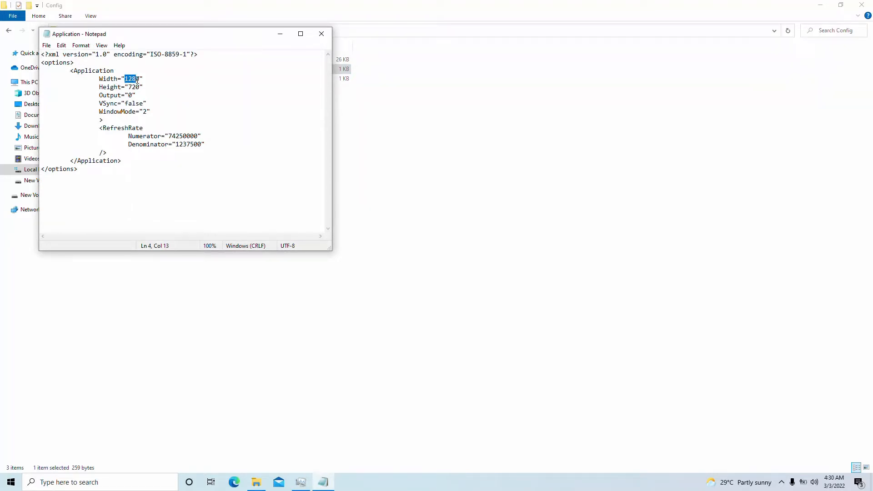
pyautogui.write('72')
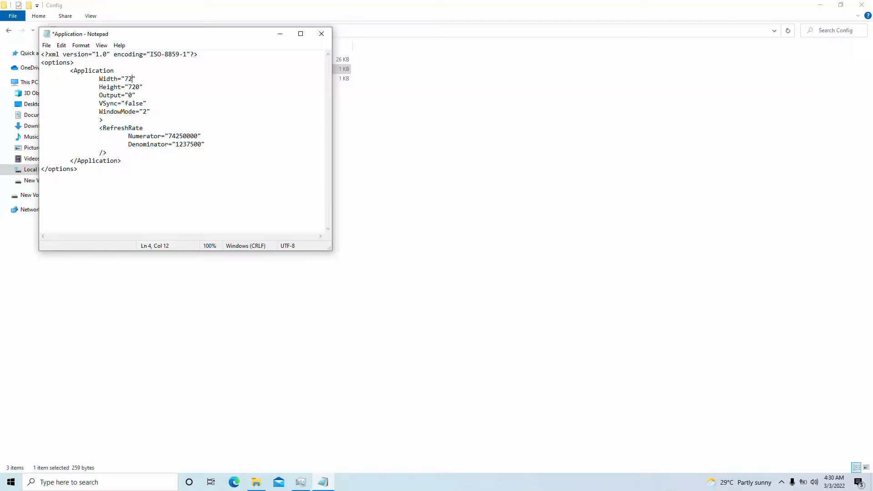
pyautogui.write('0')
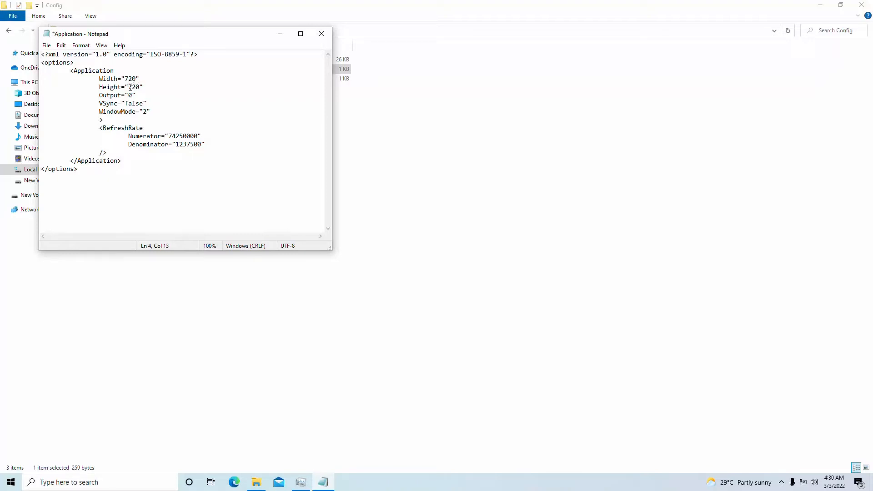
pyautogui.doubleClick(134, 87)
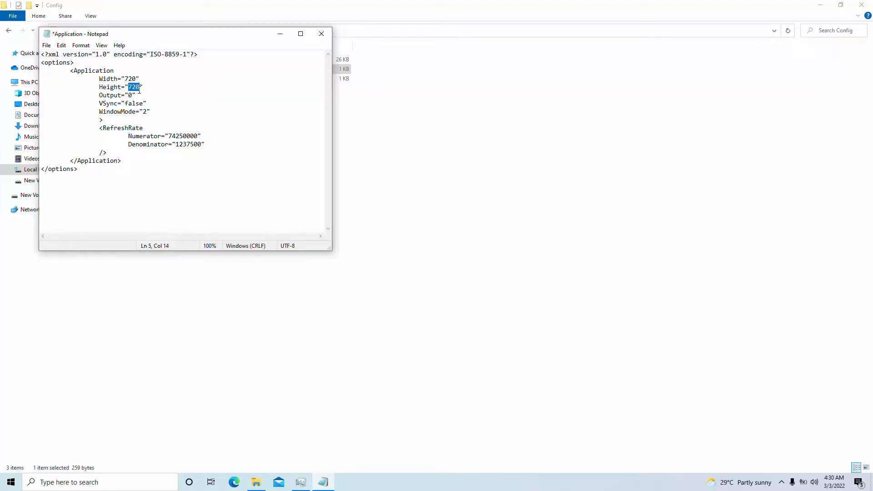
pyautogui.write('480')
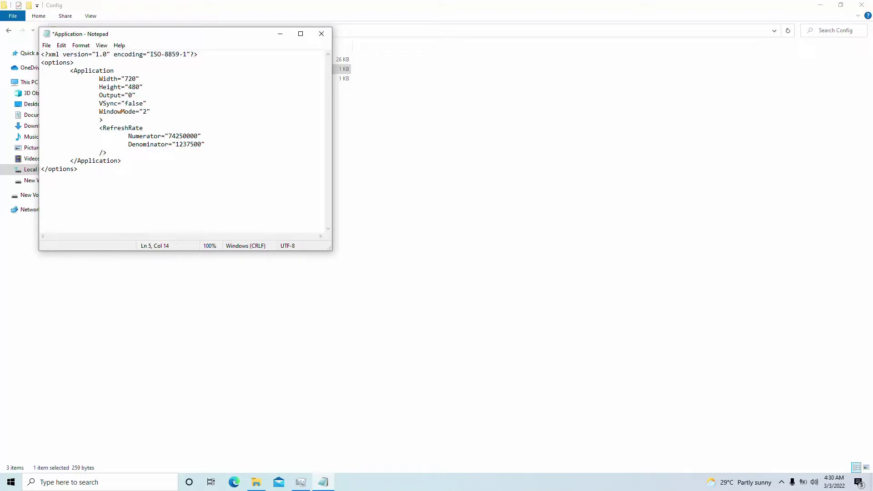
# Save the edited config over the original Application.xml, confirming the replace.
pyautogui.click(46, 45)
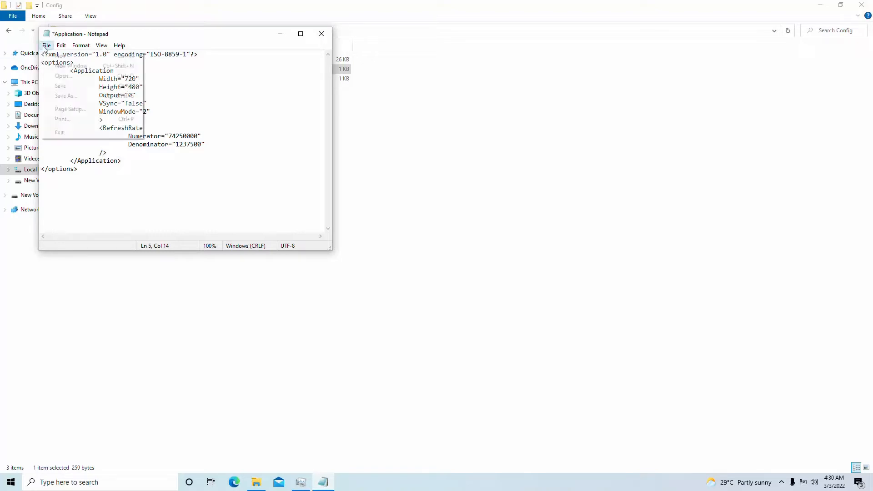
pyautogui.click(65, 96)
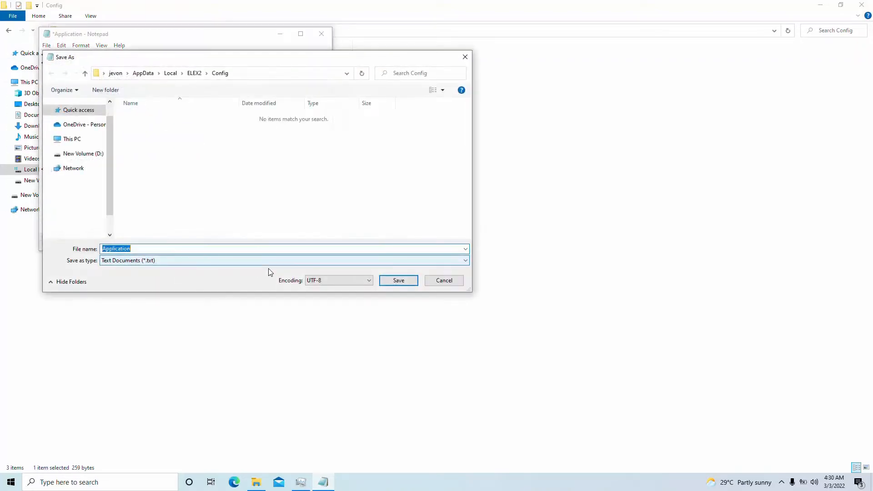
pyautogui.click(462, 261)
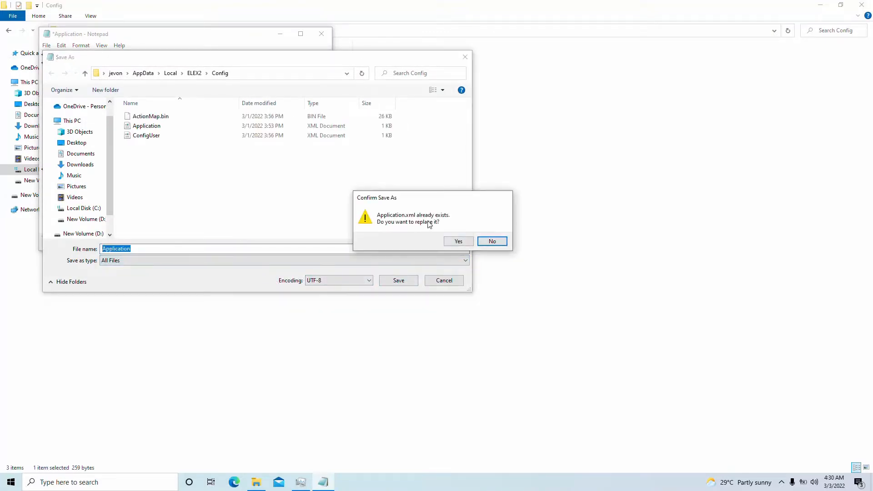
pyautogui.click(457, 241)
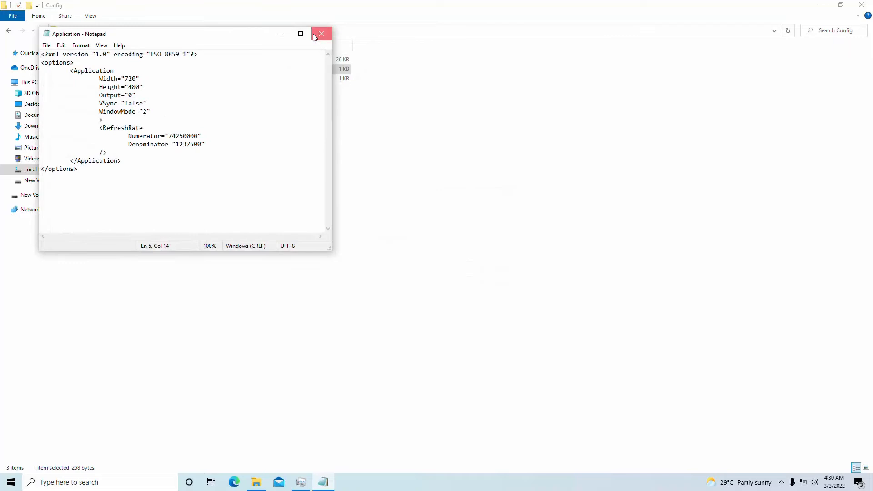
# Close Application.xml, set VirtualScreenScale in ConfigUser to 0.300000 and save it.
pyautogui.click(321, 34)
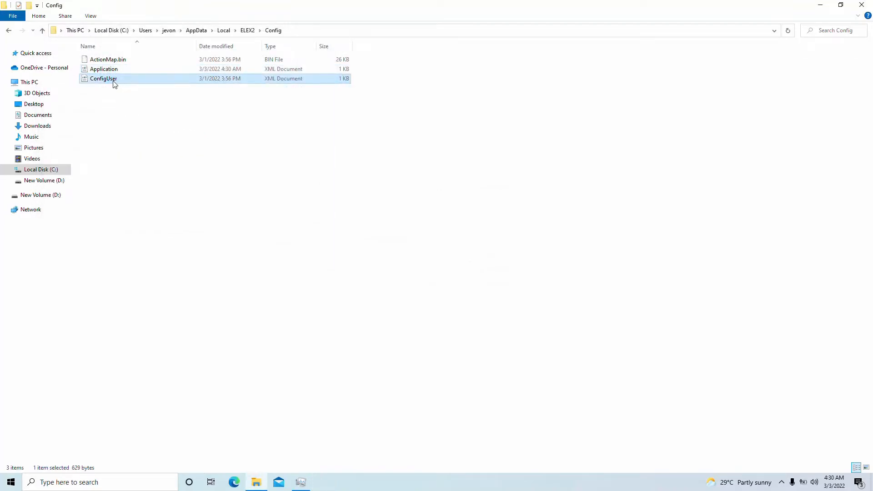
pyautogui.doubleClick(102, 79)
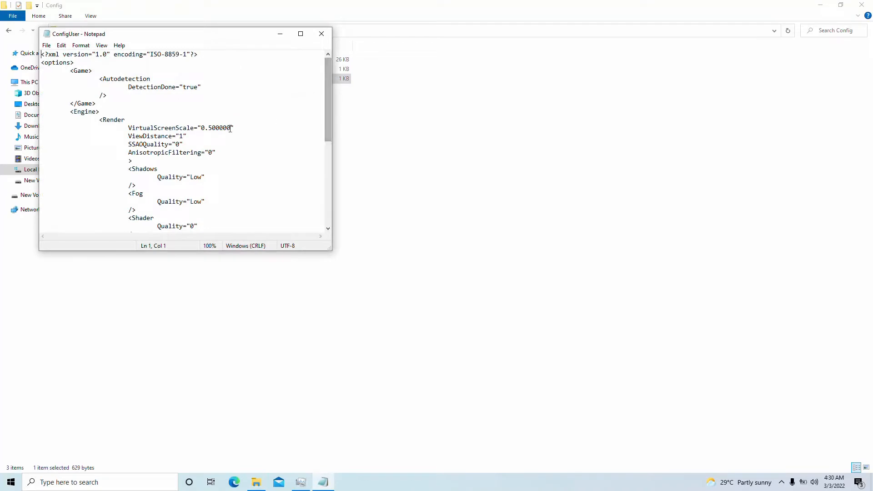
pyautogui.click(212, 127)
pyautogui.write('3')
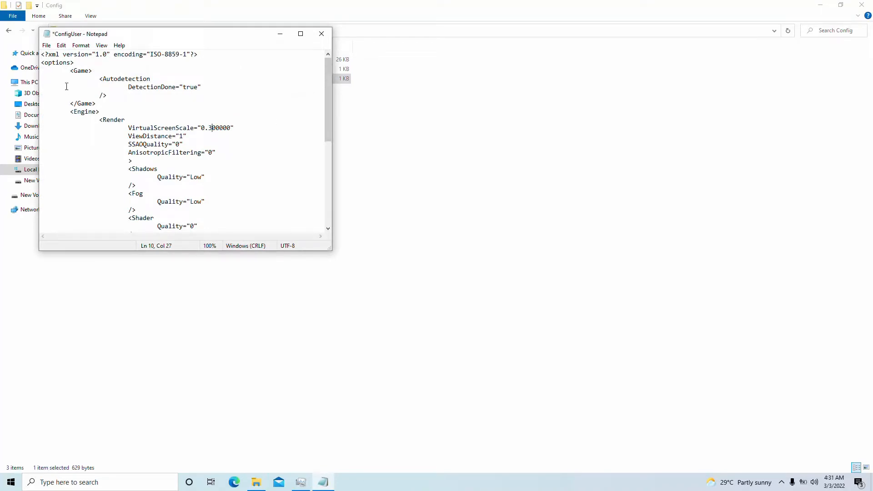
pyautogui.scroll(-3)
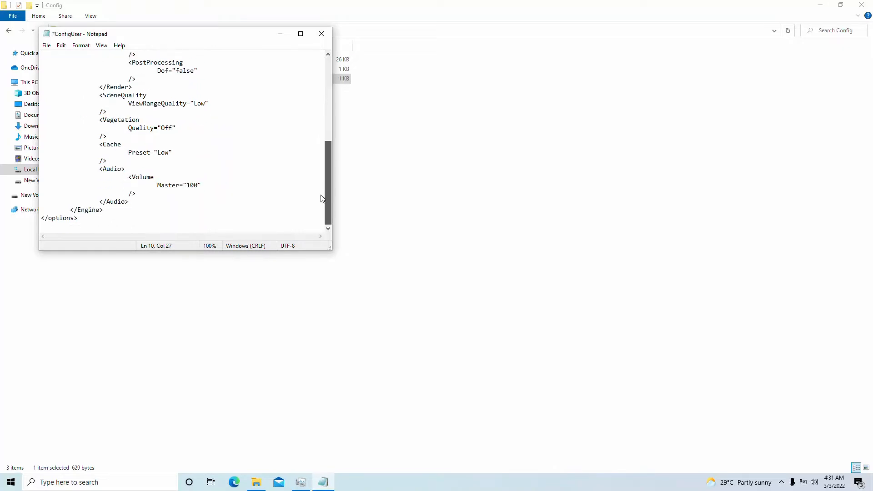
pyautogui.scroll(3)
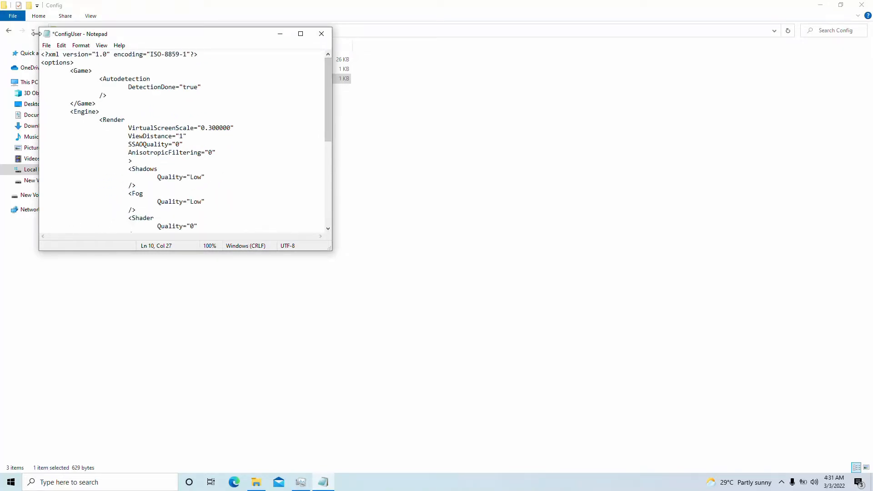
pyautogui.click(46, 46)
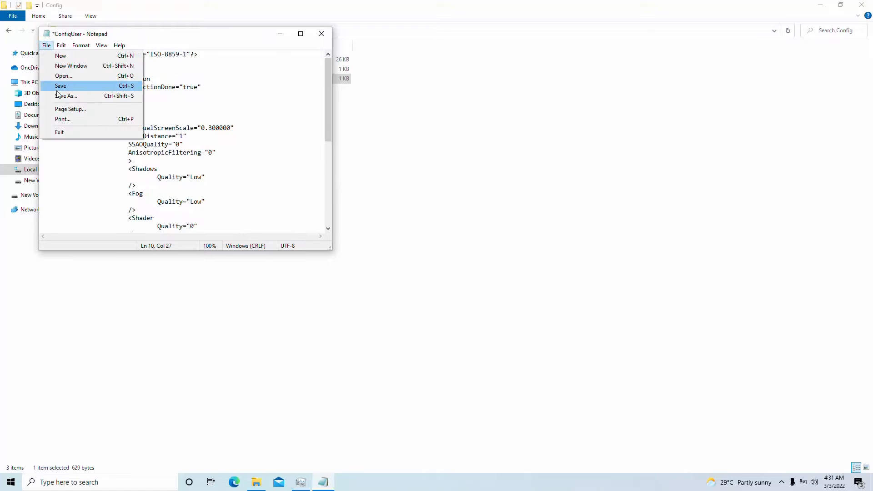
pyautogui.click(65, 95)
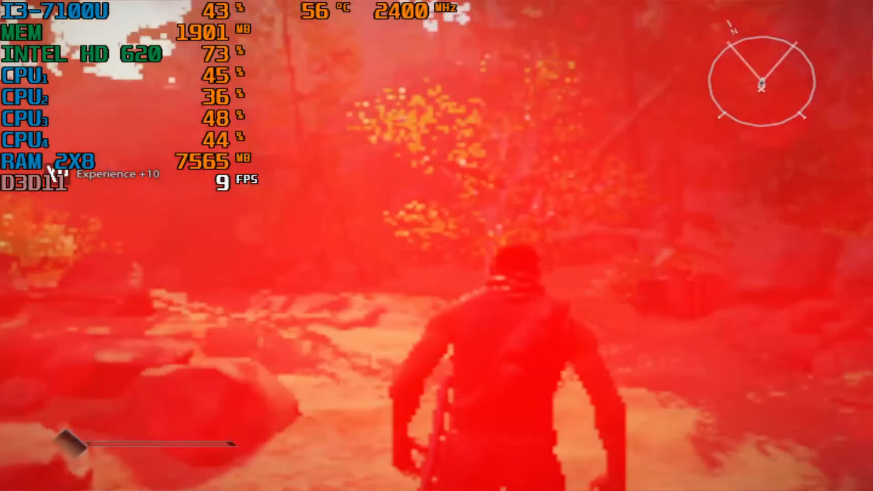
pyautogui.press('Escape')
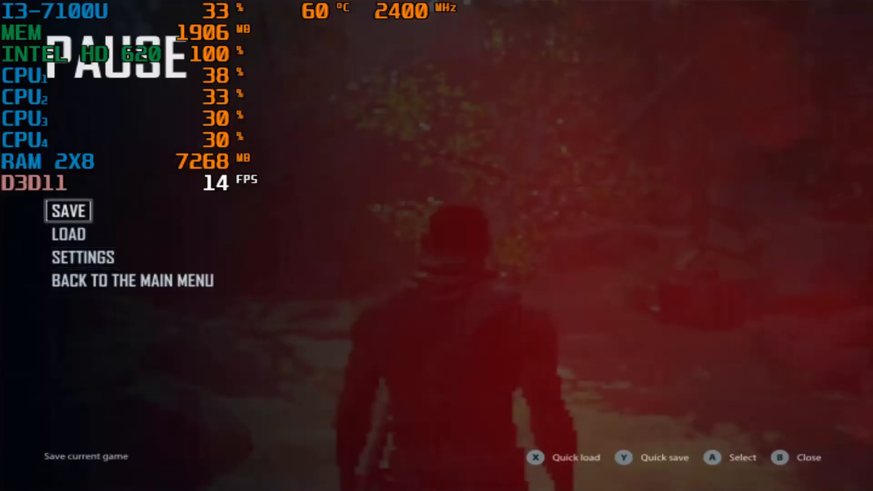
pyautogui.click(82, 256)
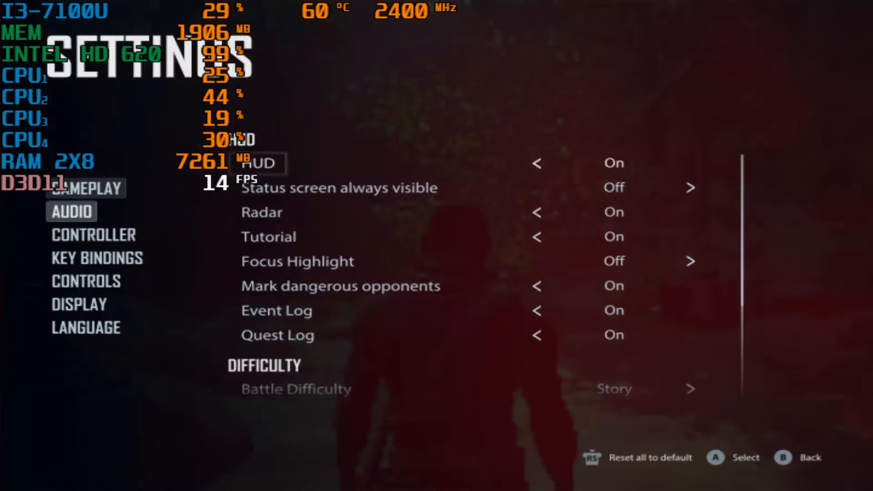
pyautogui.click(79, 304)
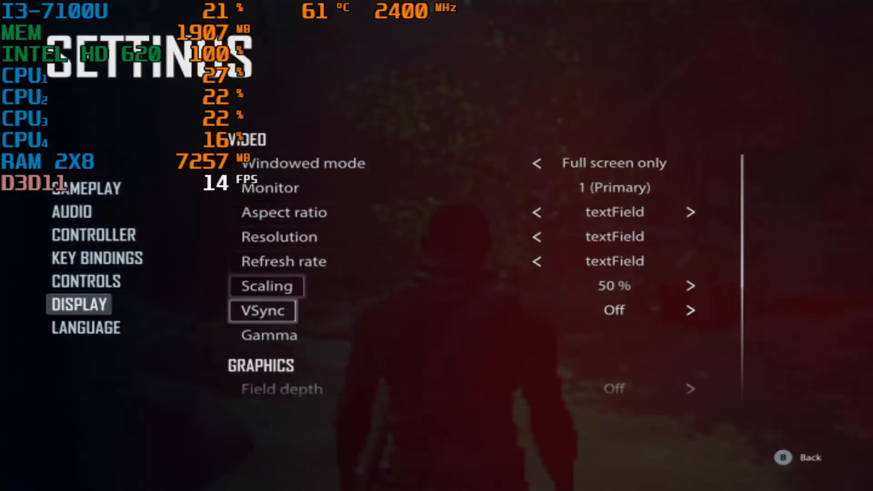
pyautogui.scroll(-3)
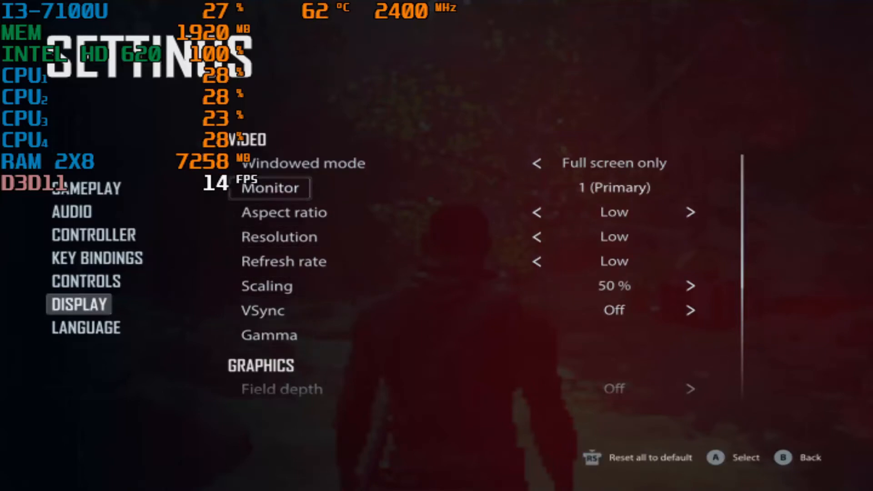
pyautogui.press('Escape')
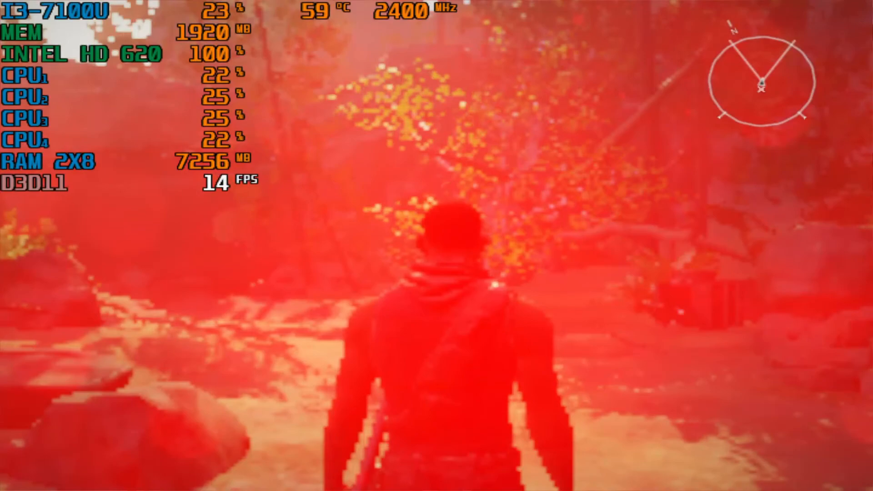